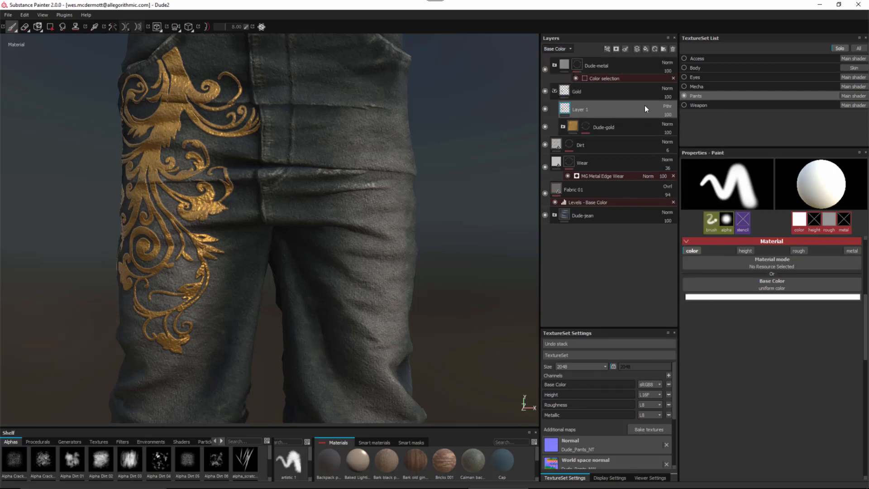
# Step: Cycle the layer thumbnails through Height and Roughness to land on the Metallic channel
pyautogui.click(558, 48)
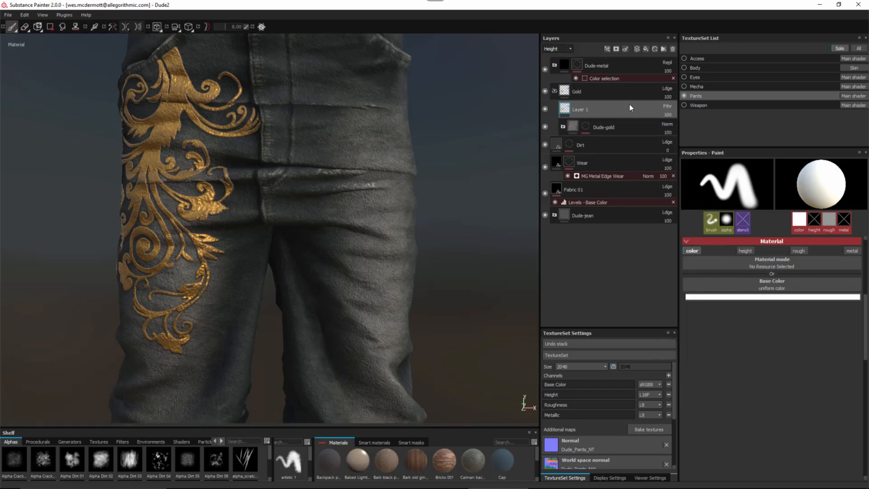
pyautogui.click(556, 48)
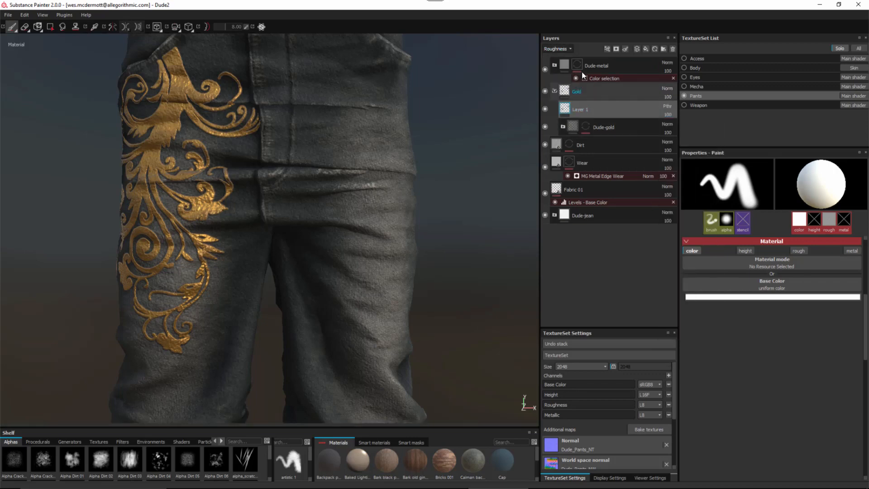
pyautogui.click(558, 48)
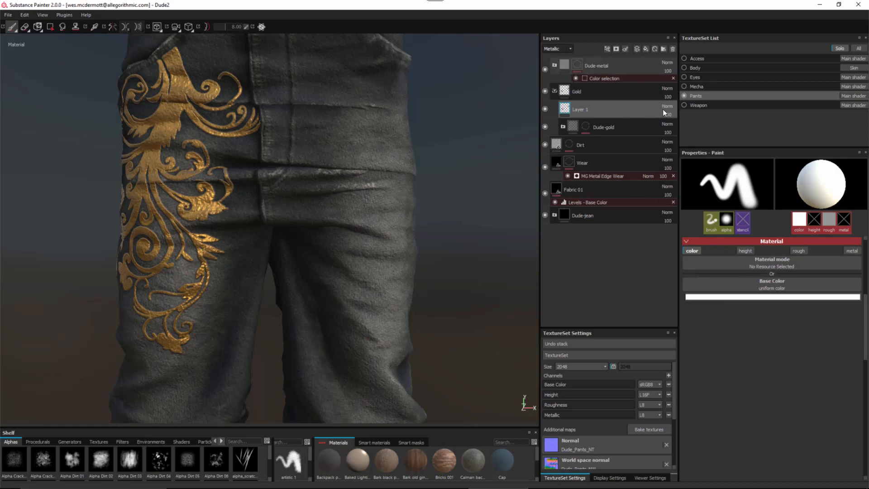
pyautogui.click(579, 109)
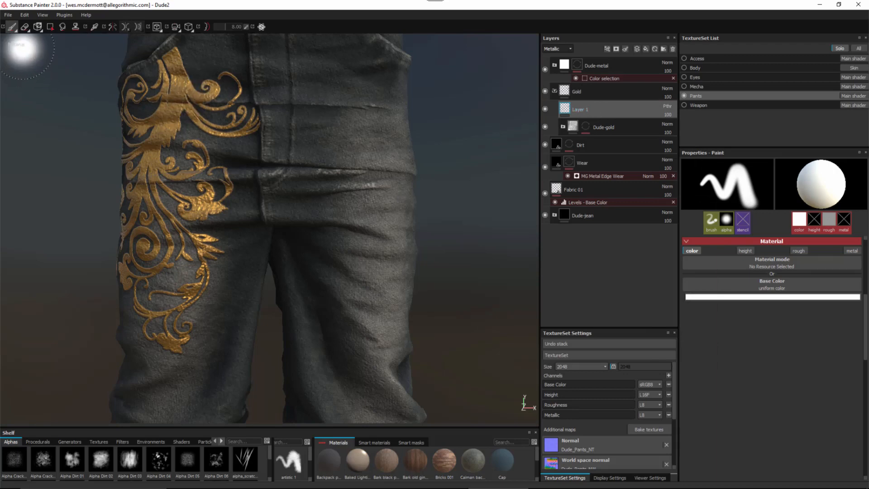
# Step: Activate the Clone tool and set its source on the left leg's gold embroidery
pyautogui.click(76, 26)
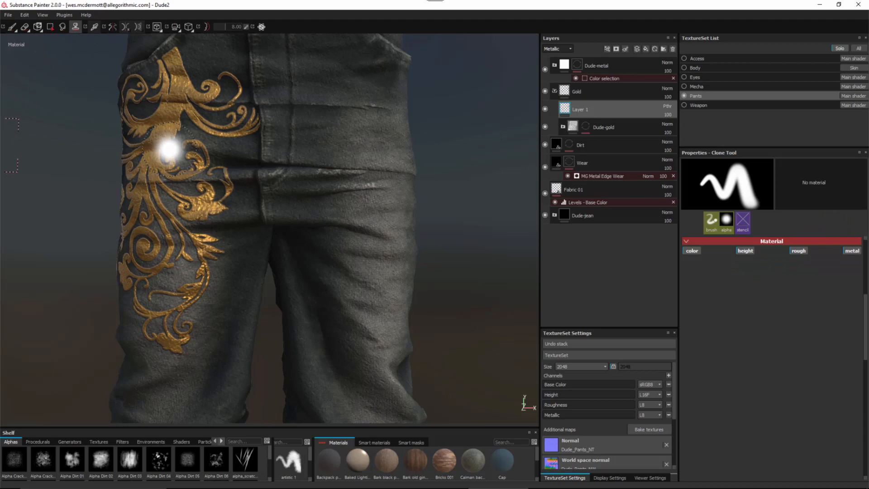
pyautogui.moveTo(158, 259)
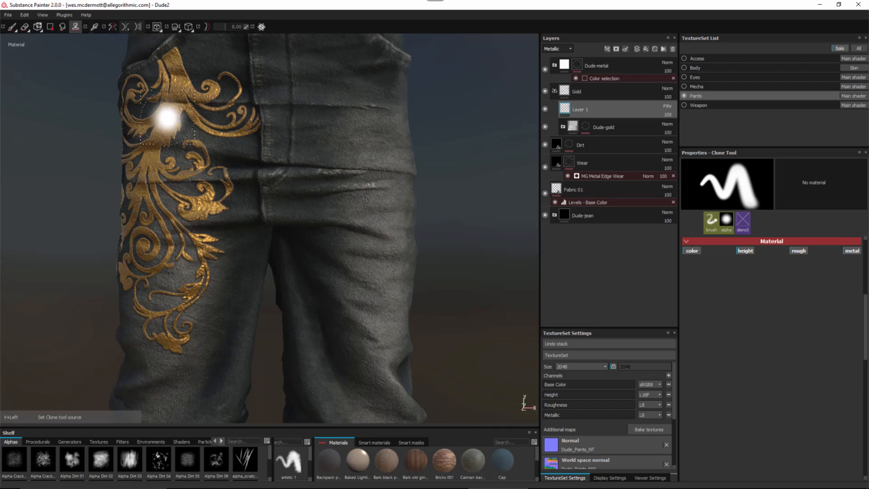
pyautogui.moveTo(103, 176)
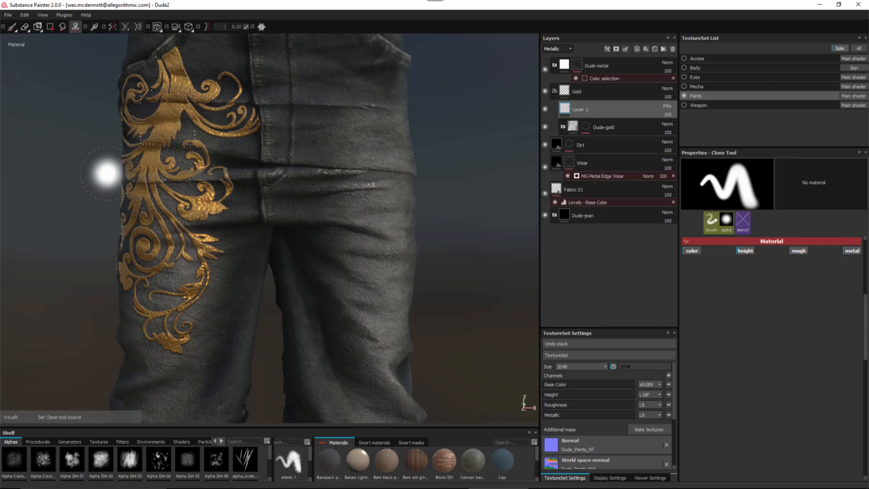
pyautogui.moveTo(225, 175)
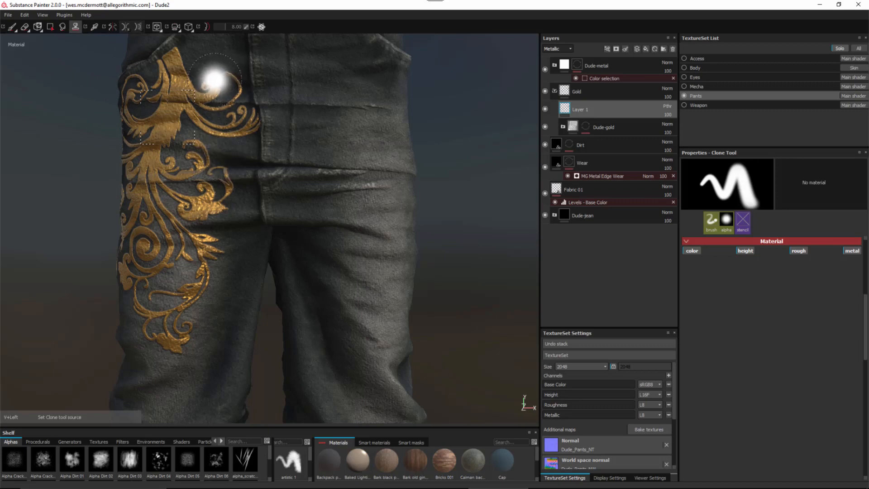
pyautogui.moveTo(349, 92)
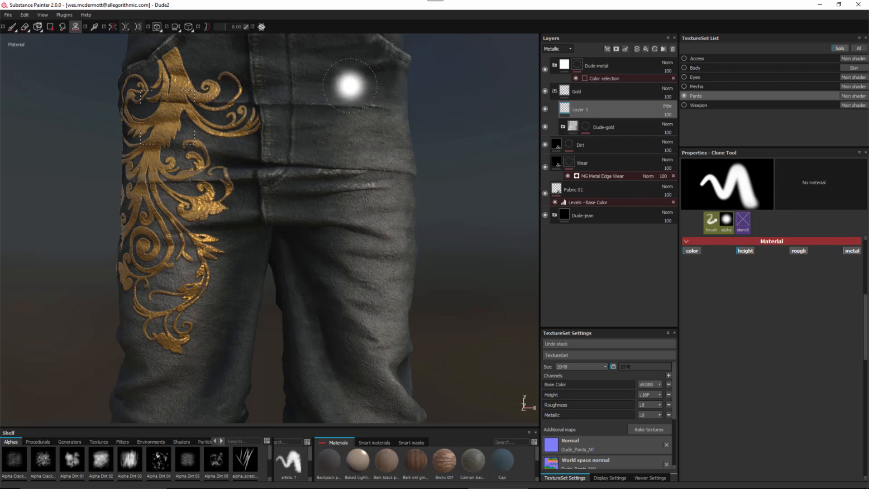
pyautogui.moveTo(342, 108)
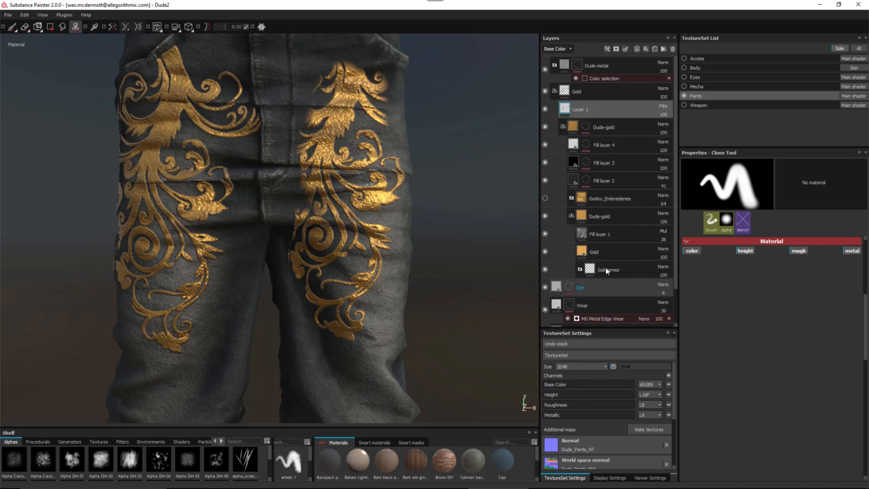
# Step: Desaturate the Gold fill layer's colour to pale grey so the embroidery reads as silver
pyautogui.click(593, 251)
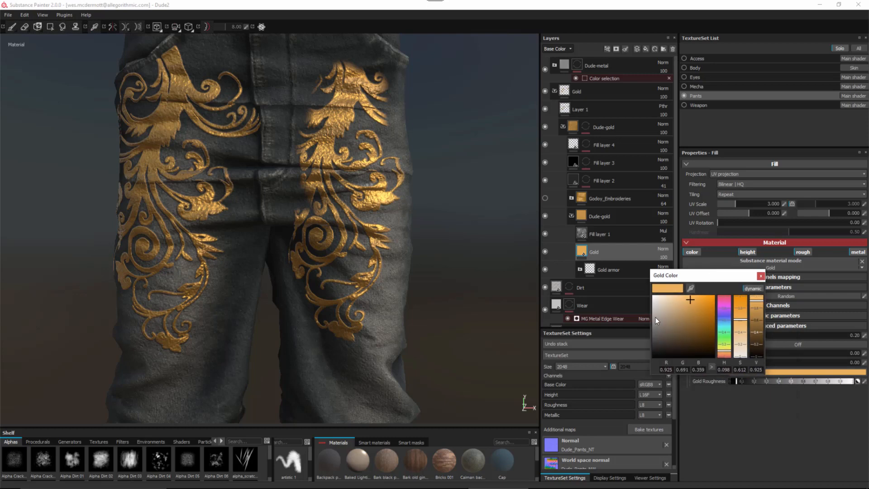
pyautogui.click(655, 319)
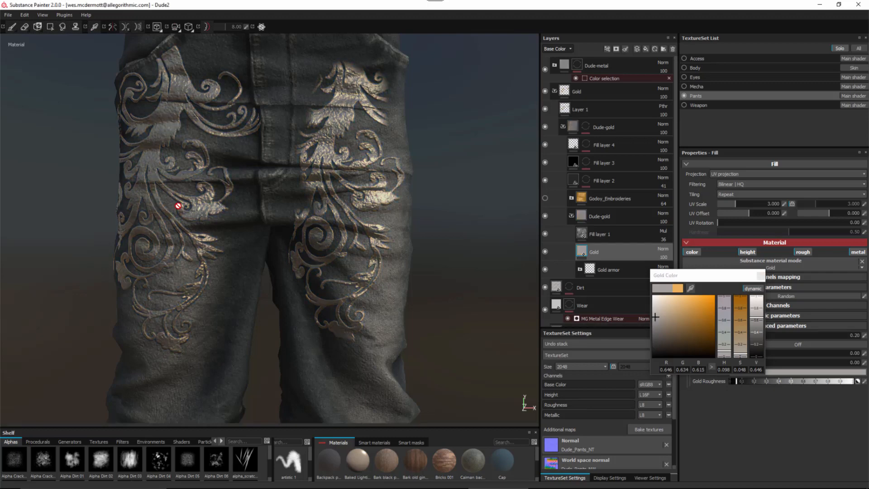
pyautogui.moveTo(676, 305)
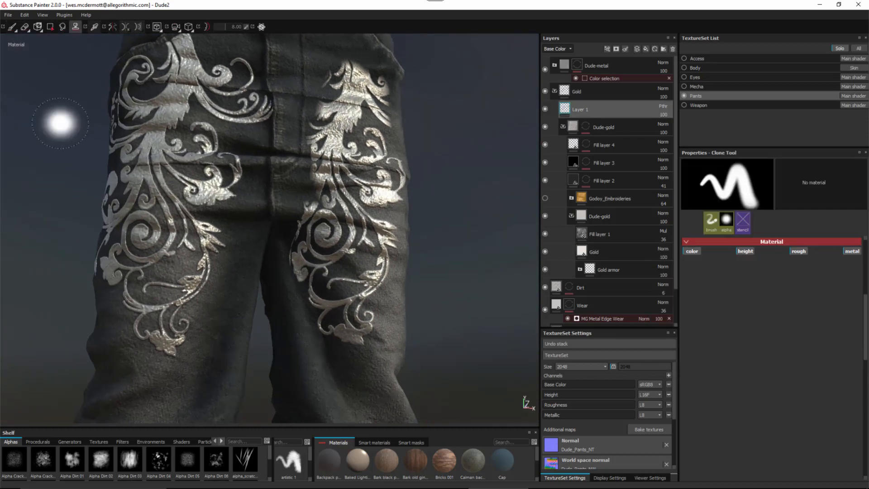
pyautogui.moveTo(62, 110)
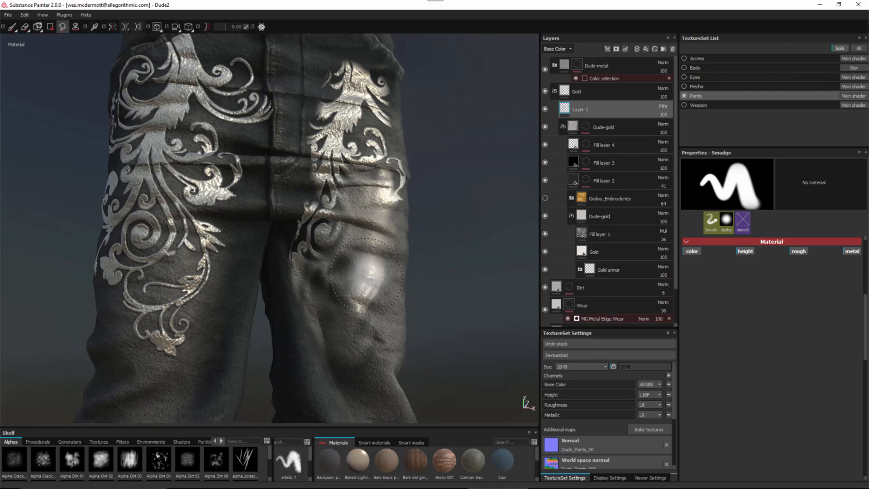
# Step: Recolour the Gold fill layer to a saturated orange and confirm the picker
pyautogui.click(594, 252)
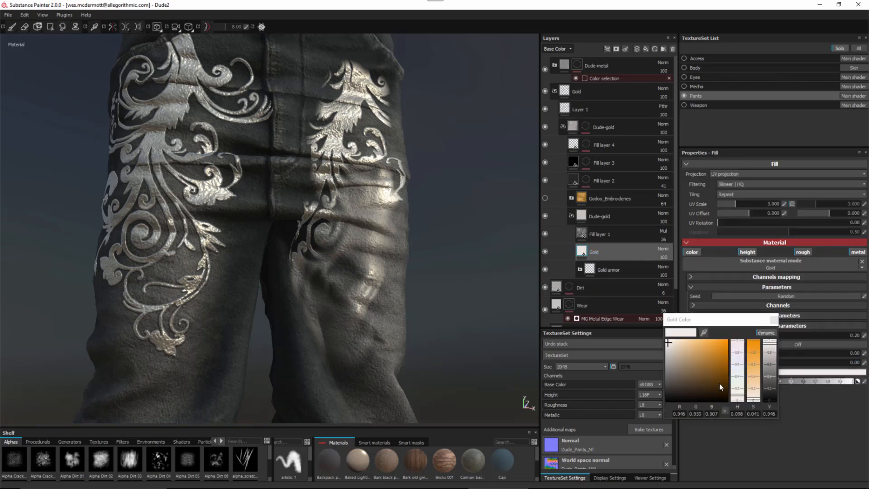
pyautogui.click(718, 346)
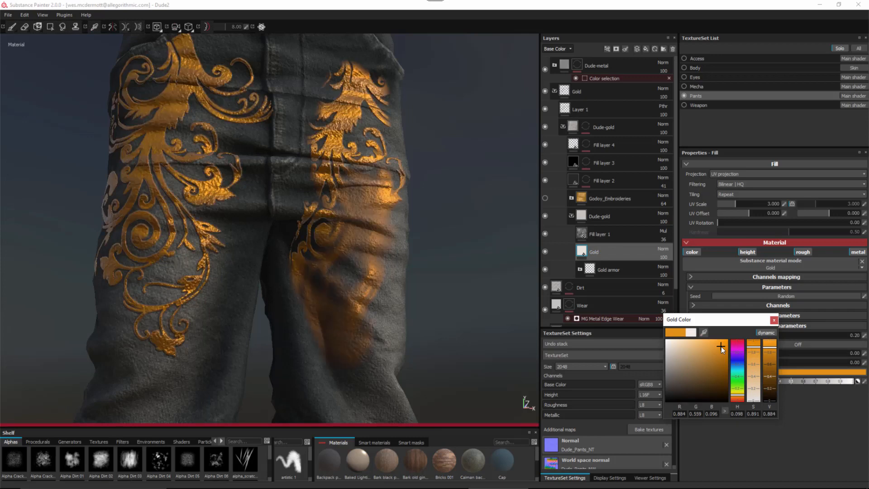
pyautogui.click(773, 320)
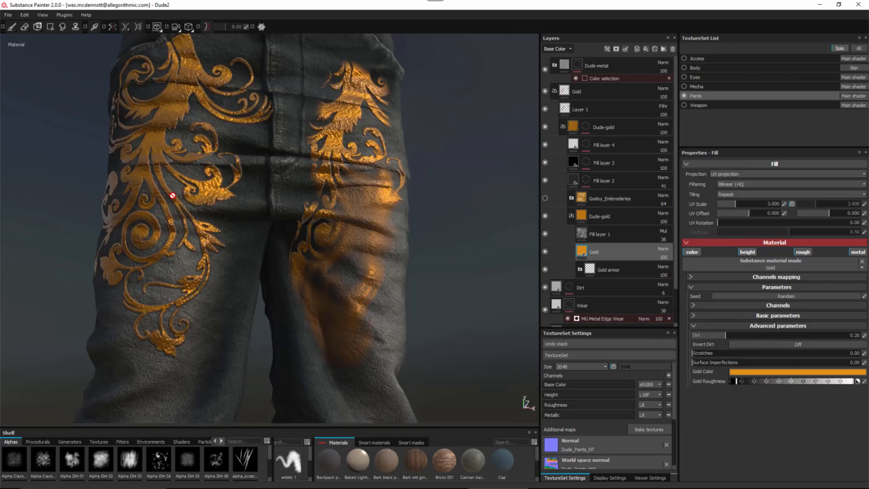
pyautogui.moveTo(375, 321)
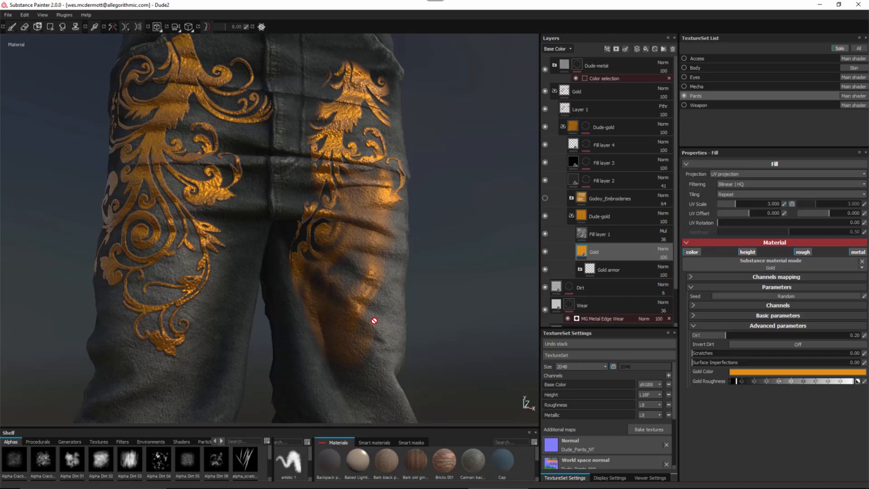
pyautogui.moveTo(834, 388)
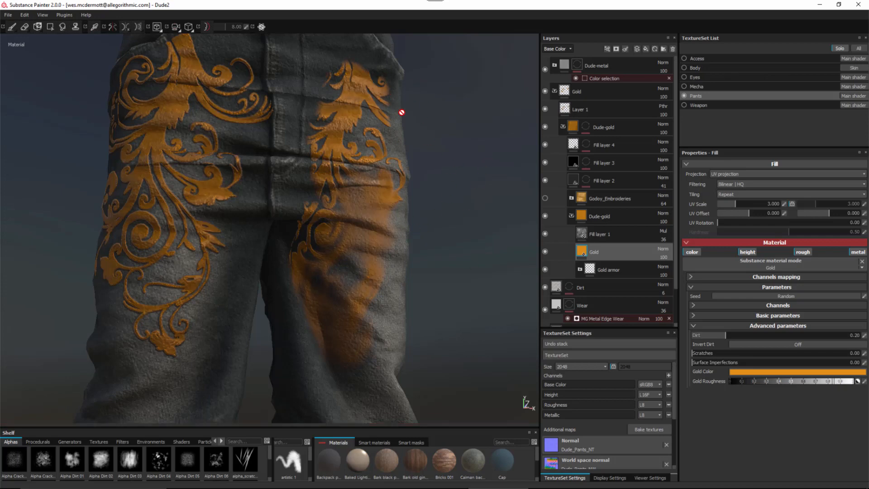
pyautogui.moveTo(377, 128)
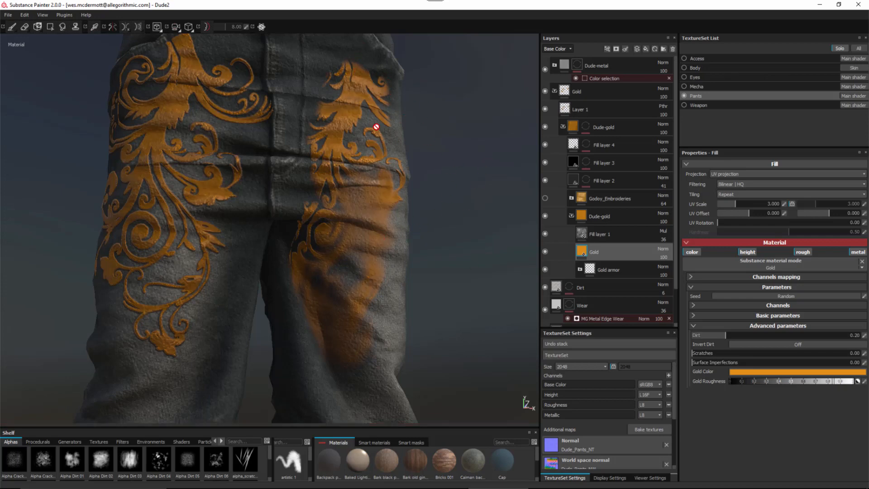
pyautogui.click(699, 105)
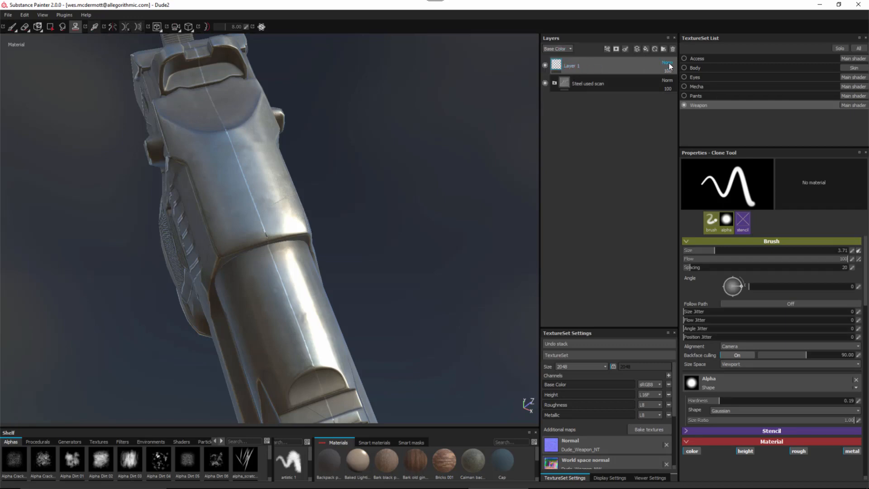
# Step: Set the empty Layer 1 above the steel scan to Passthrough blending
pyautogui.click(557, 48)
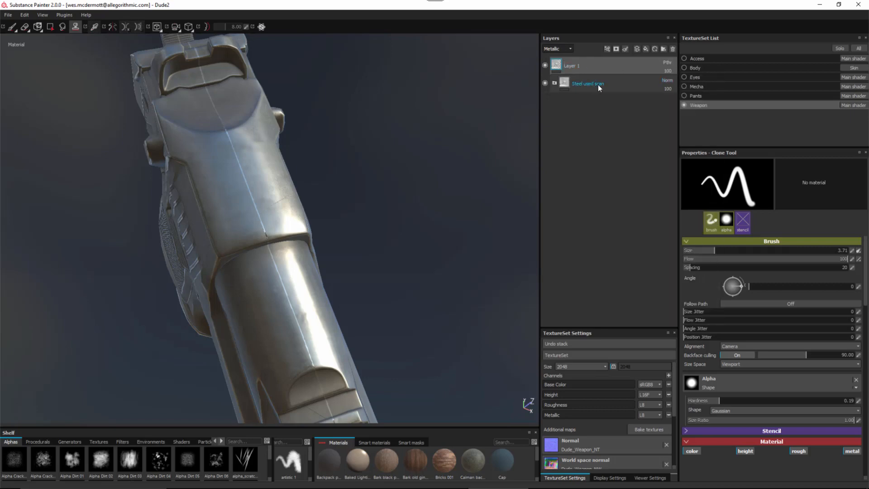
pyautogui.click(572, 66)
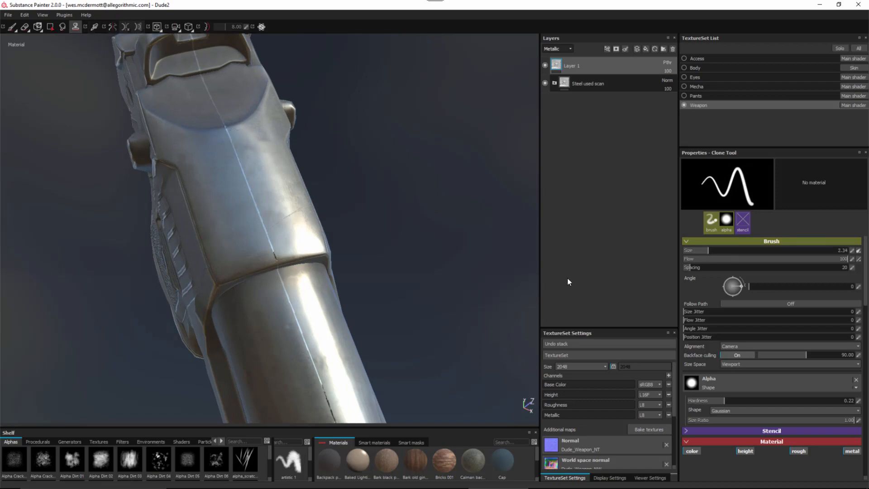
# Step: Drag the clone brush Hardness down to fully soft edges
pyautogui.moveTo(720, 401); pyautogui.dragTo(740, 400)
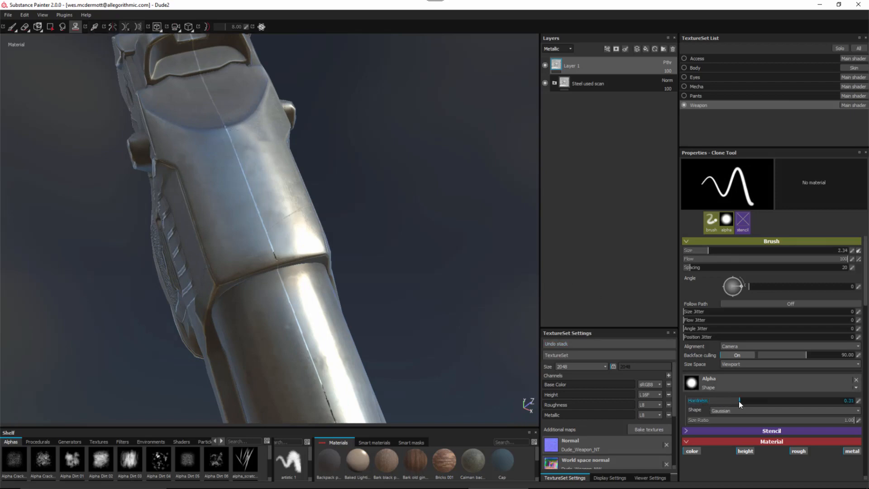
pyautogui.moveTo(740, 400); pyautogui.dragTo(689, 401)
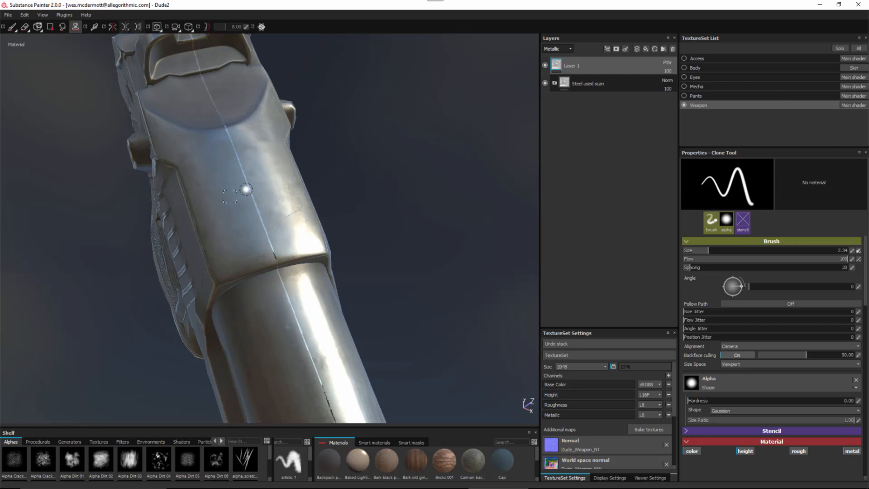
pyautogui.moveTo(232, 137)
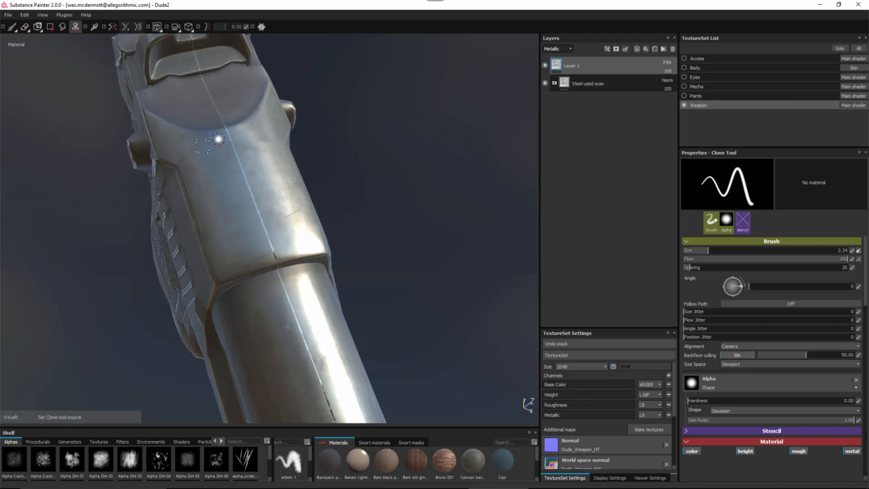
pyautogui.moveTo(235, 143)
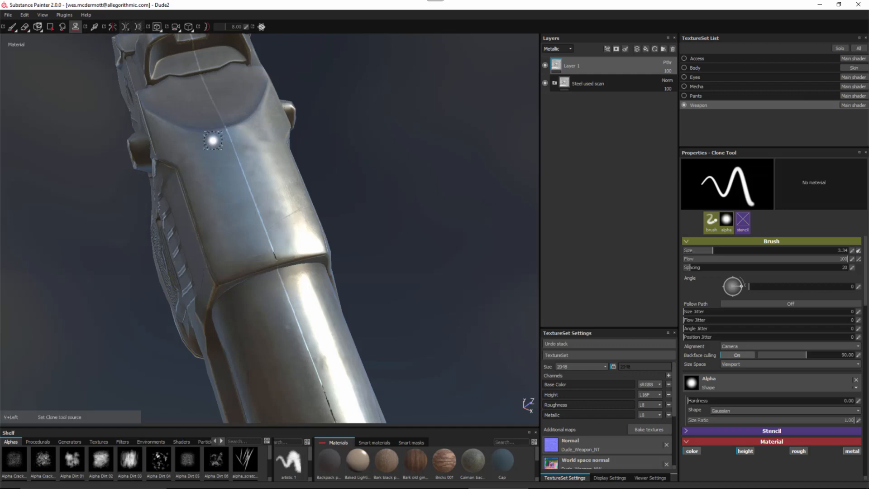
pyautogui.moveTo(228, 138)
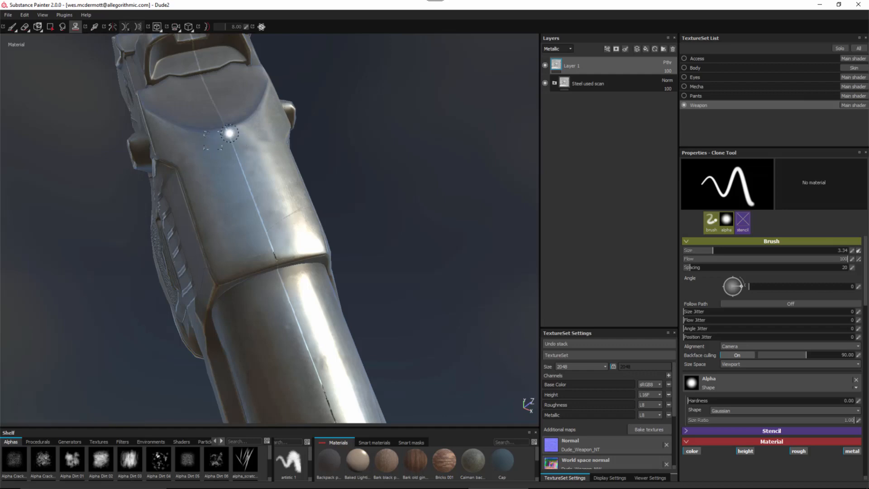